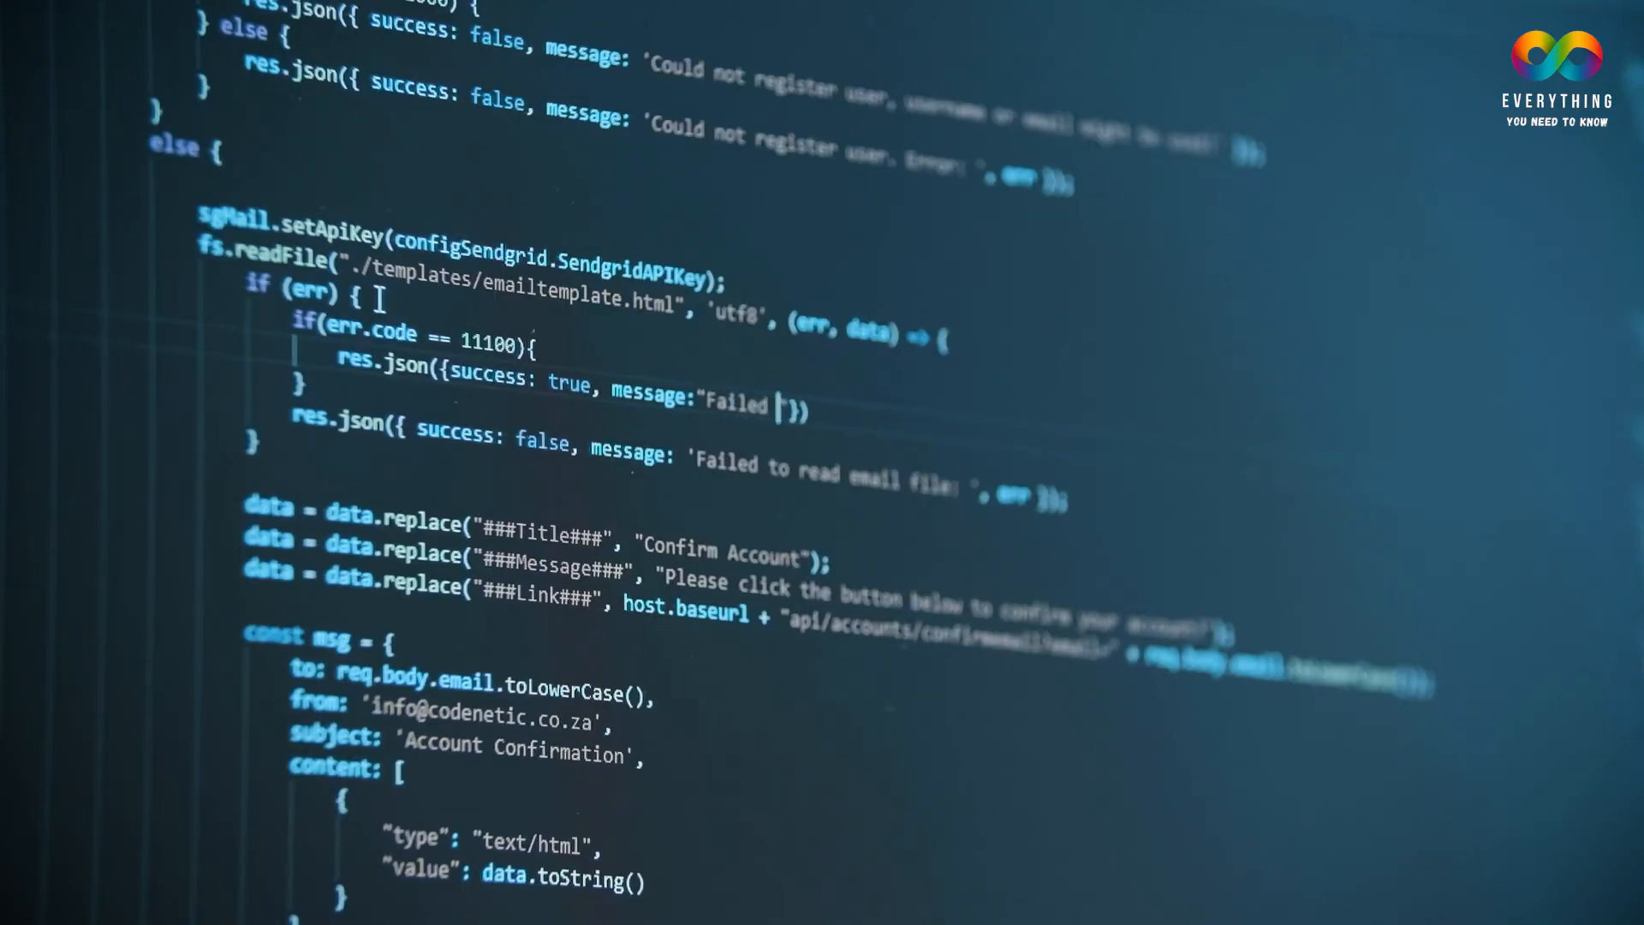
pyautogui.write('with err')
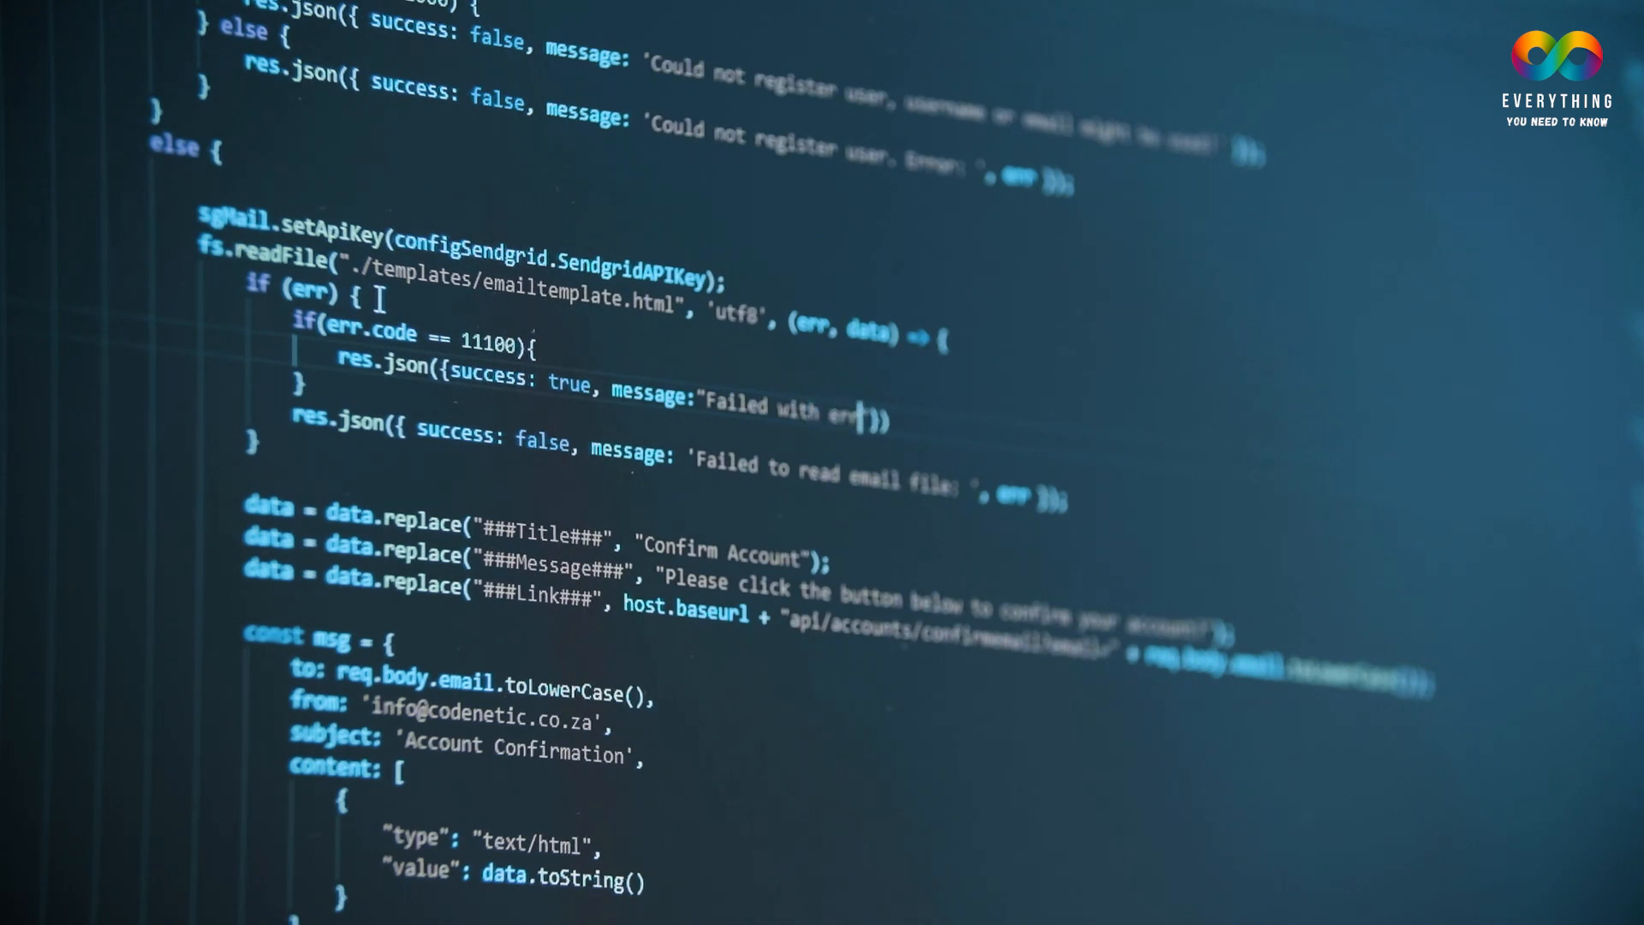